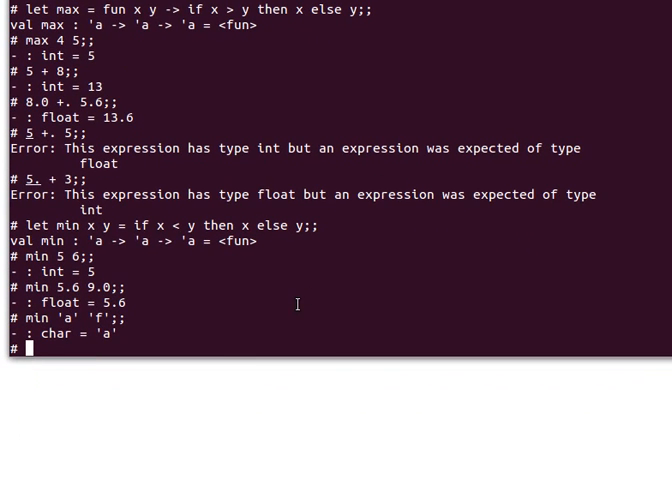
Define the higher-order let my_function f x y = f x y;; in the toplevel.
type("let")
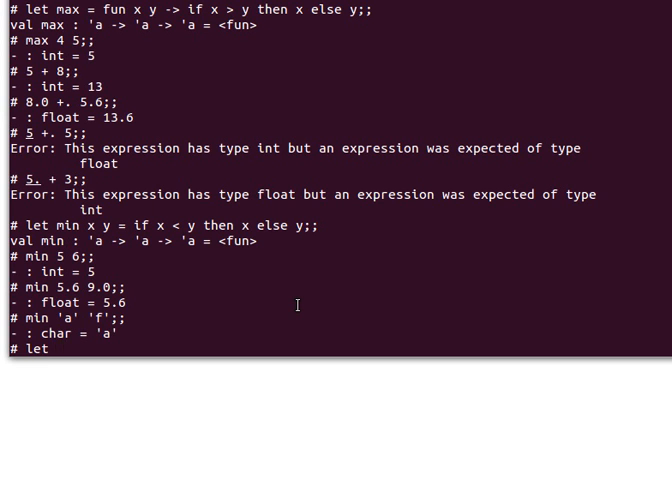
type("my")
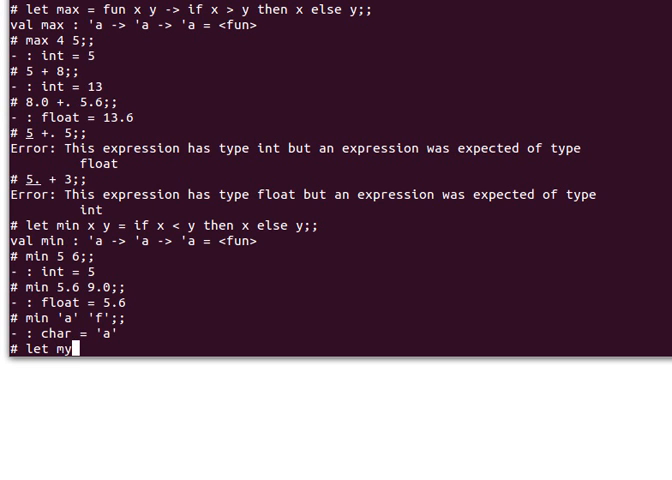
type("_func")
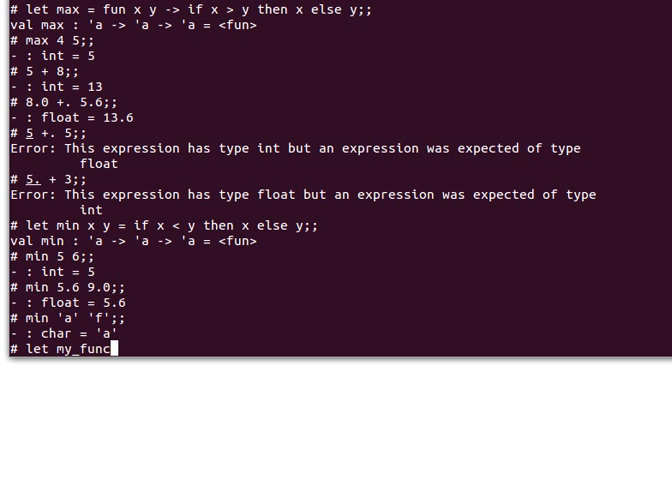
type("tion")
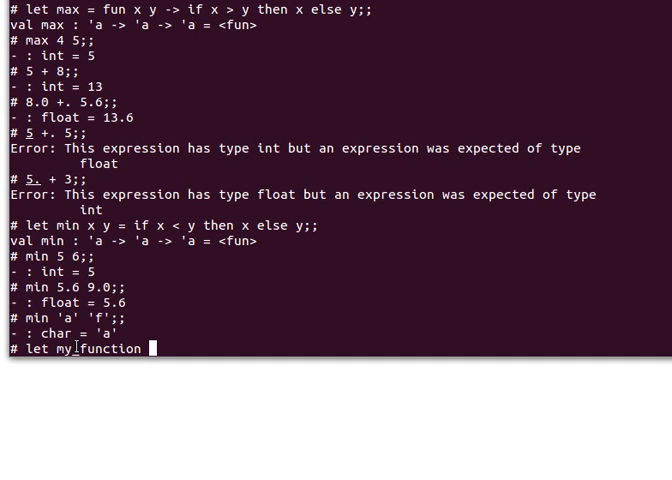
mouse_move(352, 312)
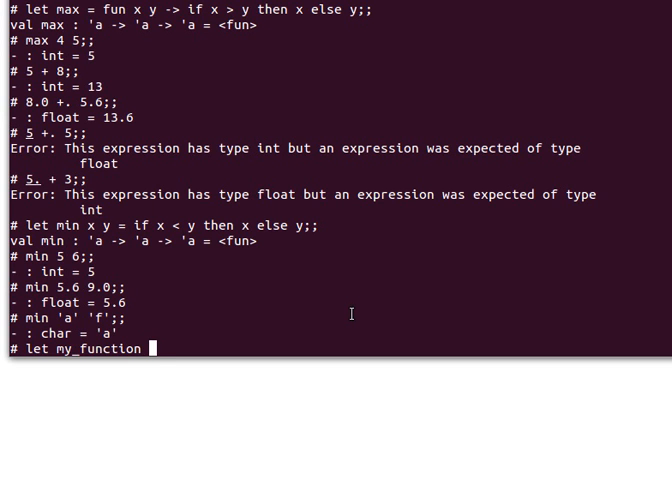
type("f x")
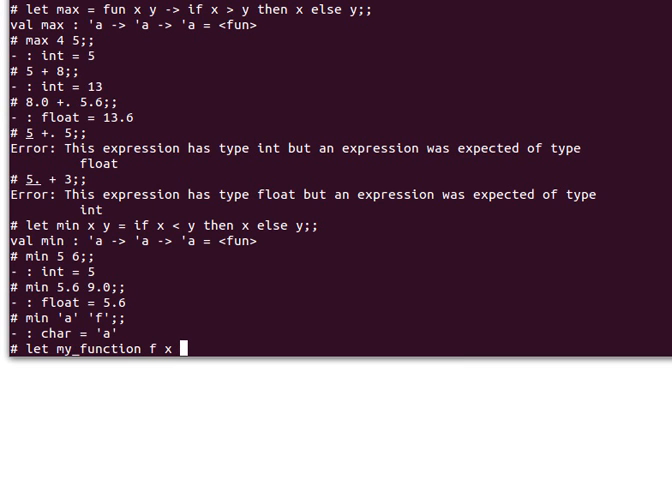
type("y =")
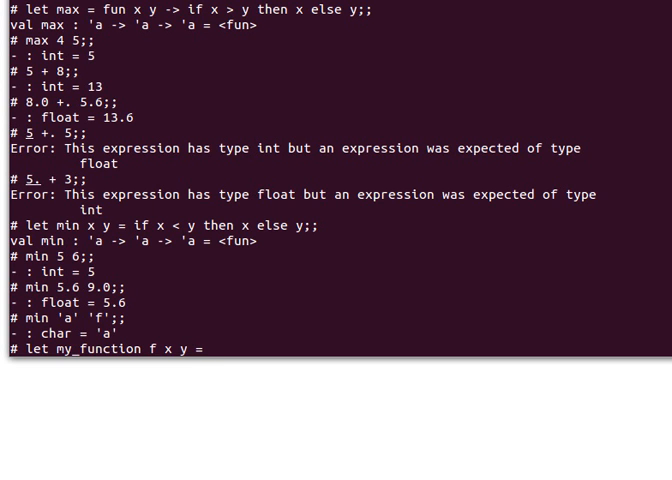
type("f x y")
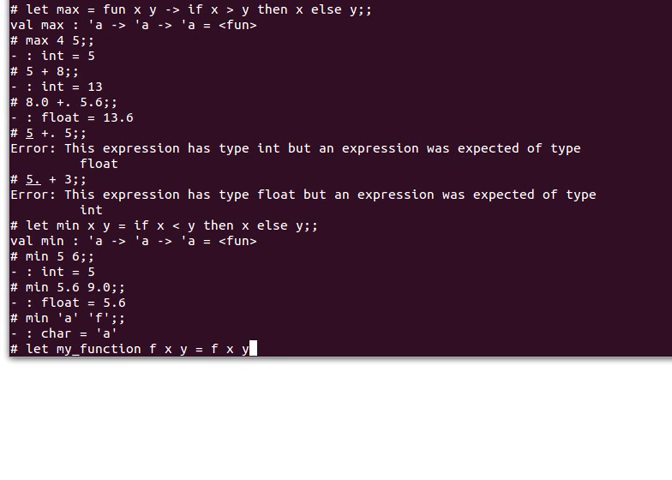
type(";;")
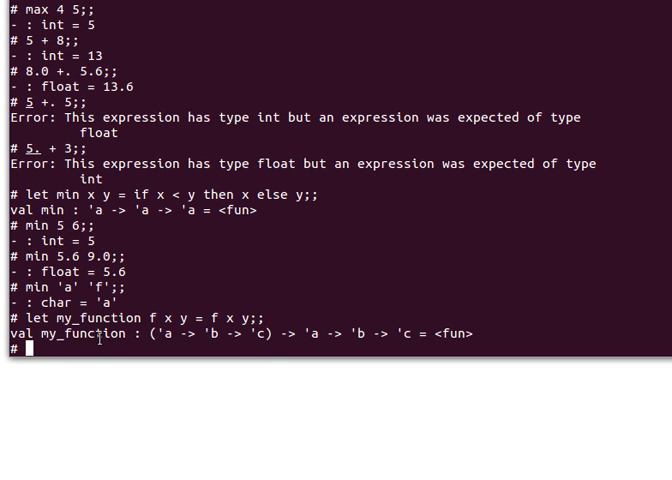
mouse_move(378, 328)
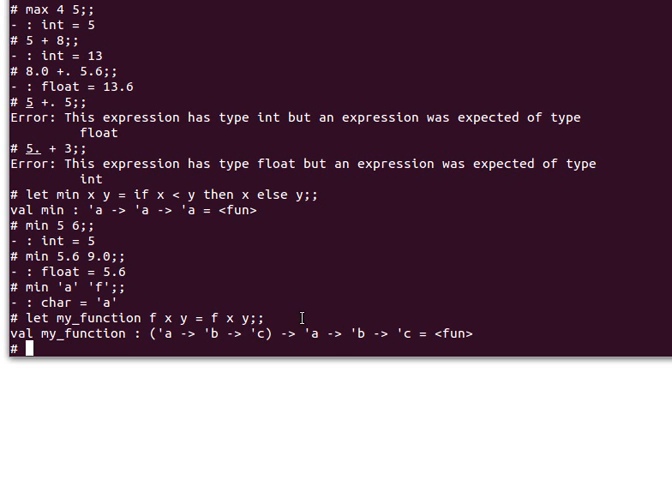
Evaluate my_function (fun x y -> if x > y then x else y) 5 6, returning 6.
type("my")
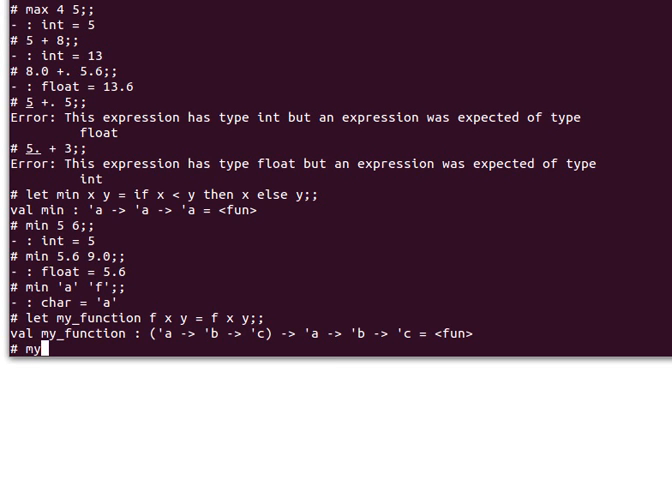
type("_function")
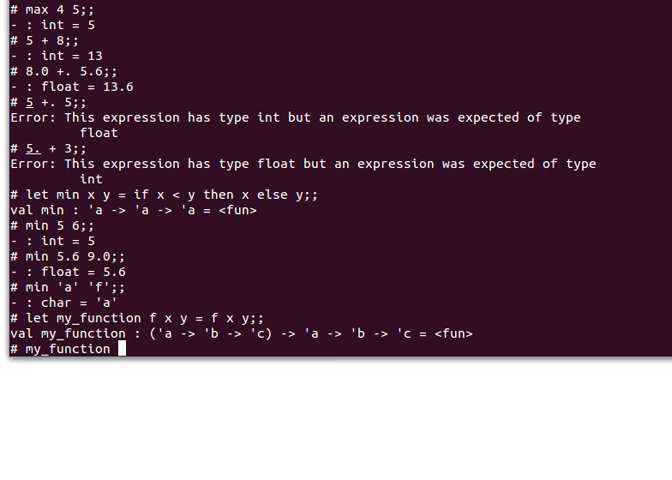
scroll("up", 3)
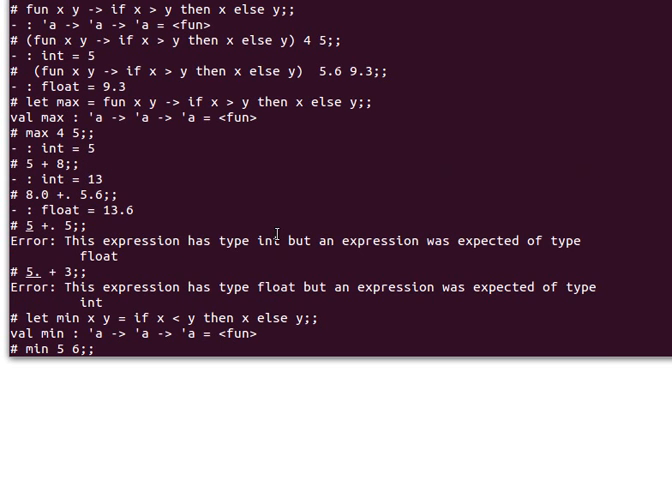
mouse_move(108, 78)
type("my_function (fun x y -> if x > y then x else y;")
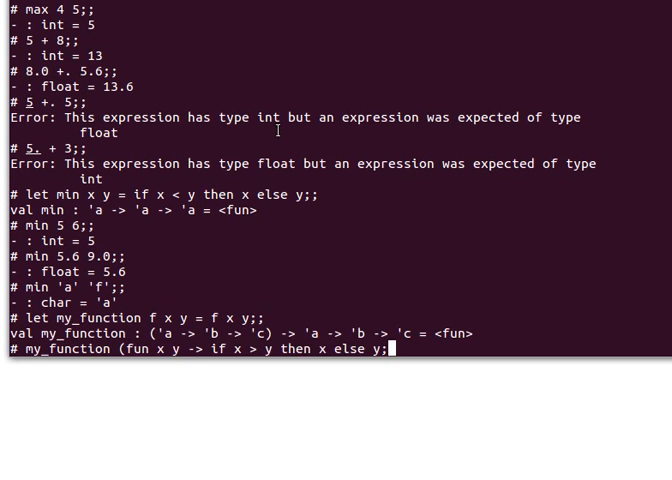
type(")")
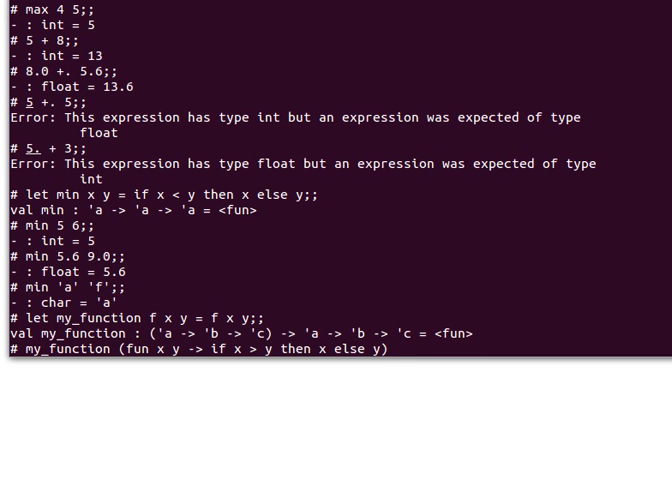
type("5 6;;")
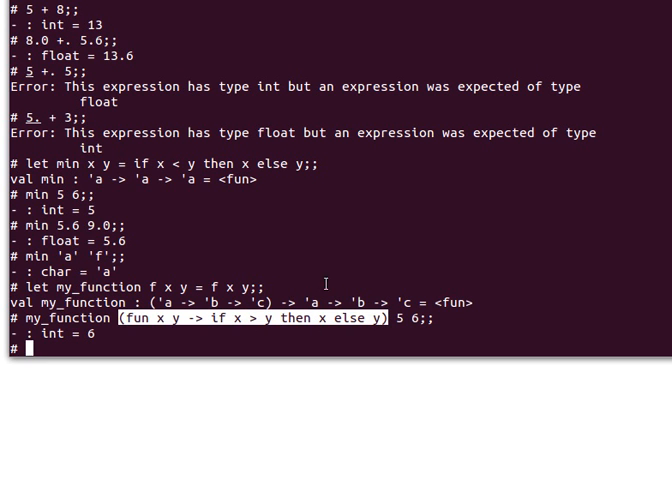
mouse_move(155, 261)
type("my_function")
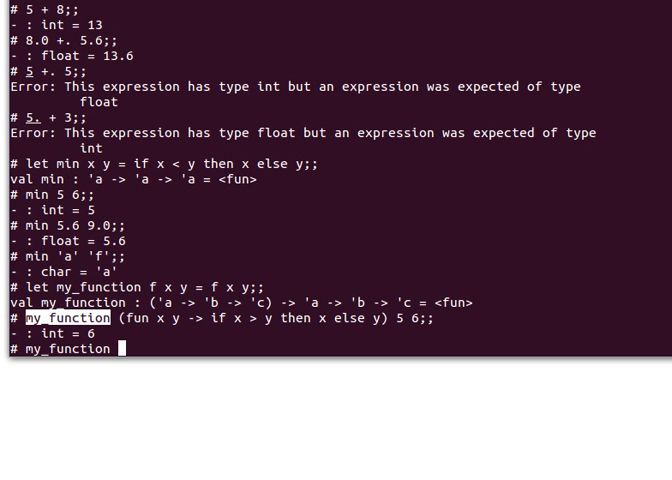
Evaluate my_function max 8 9;; using the built-in max, getting 9.
type("max")
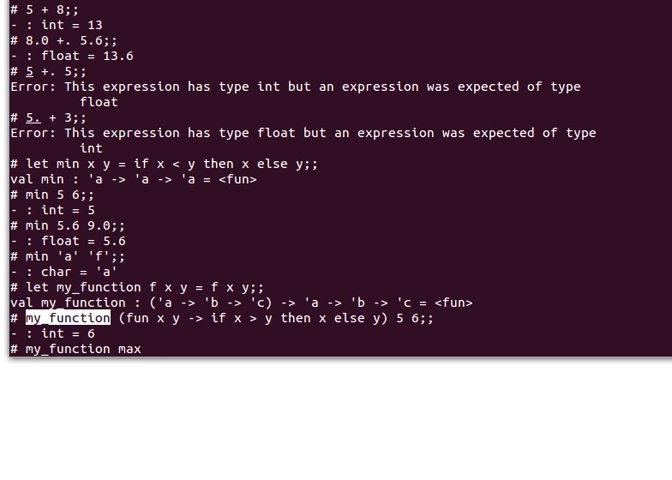
type("8")
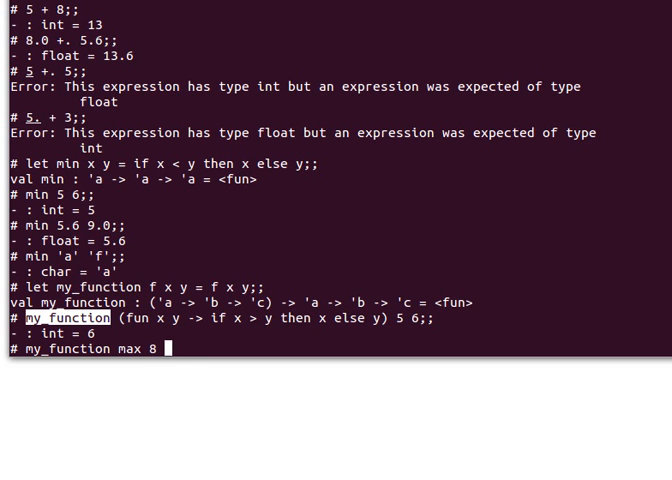
type("9;;")
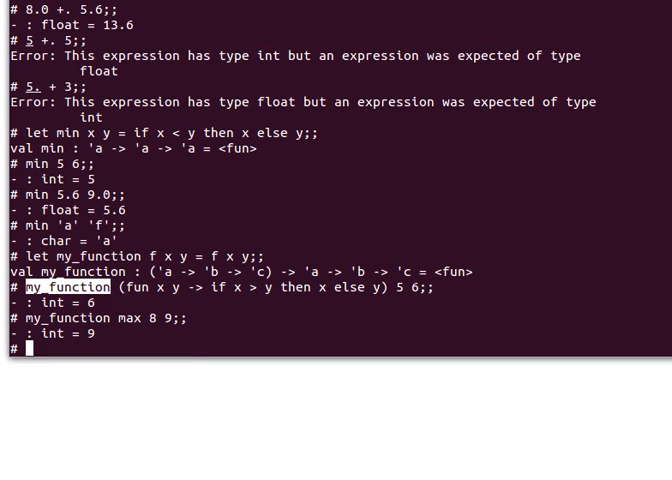
mouse_move(90, 325)
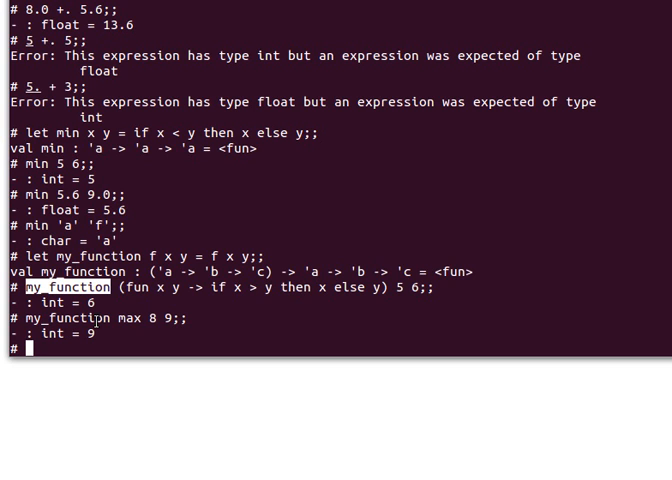
mouse_move(128, 318)
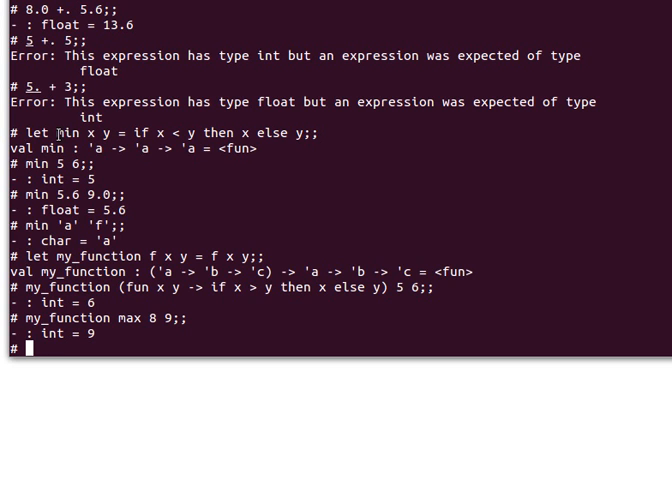
double_click(72, 131)
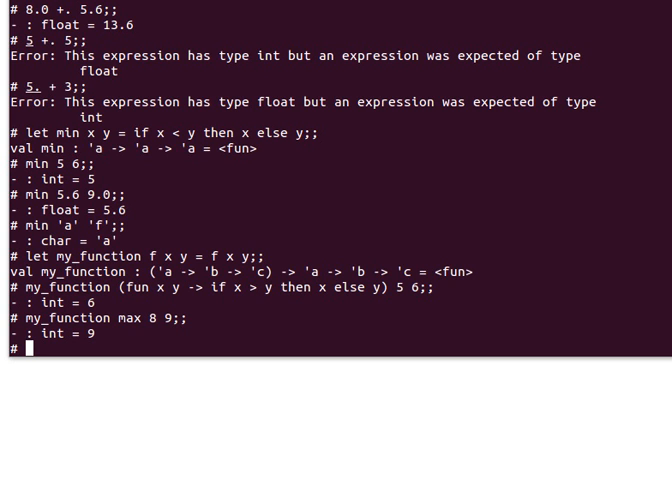
mouse_move(424, 290)
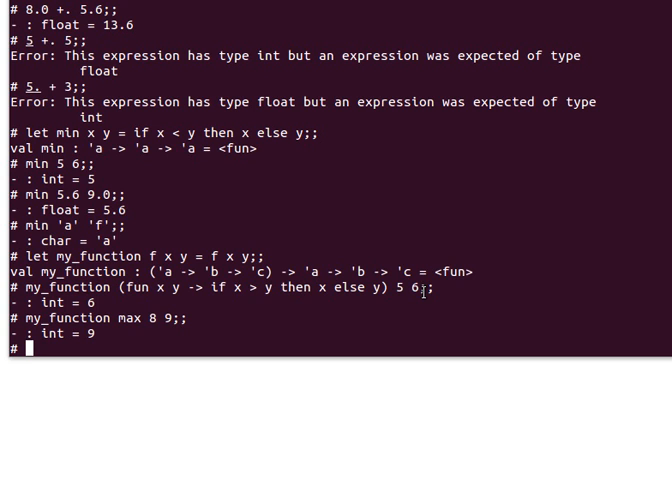
Define let multiply x y = x * y;;, typed int -> int -> int.
type("le")
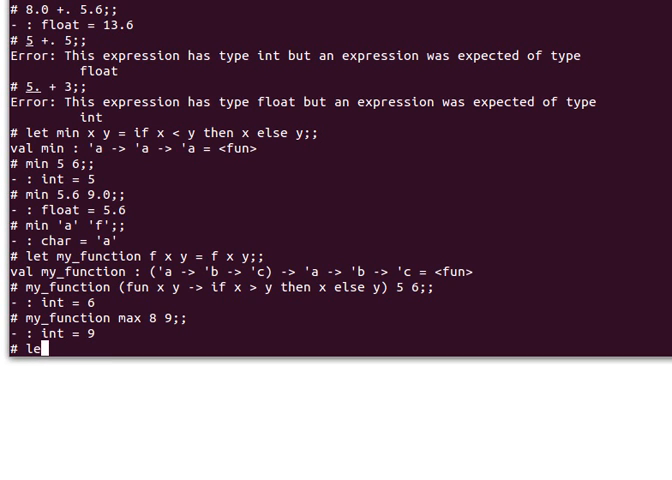
type("t")
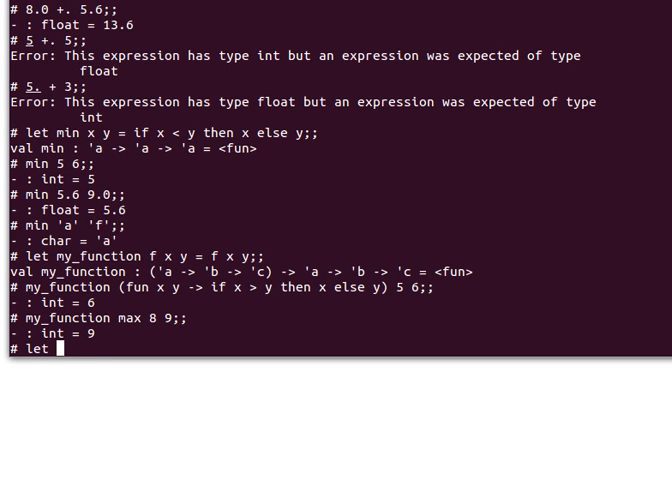
type("mul")
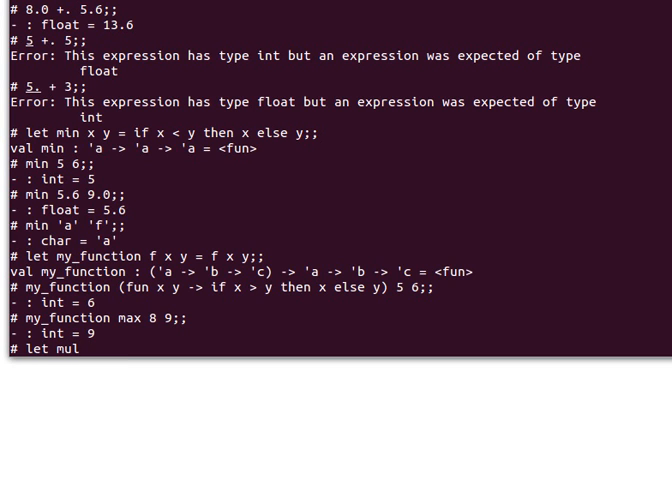
type("tiply x y =")
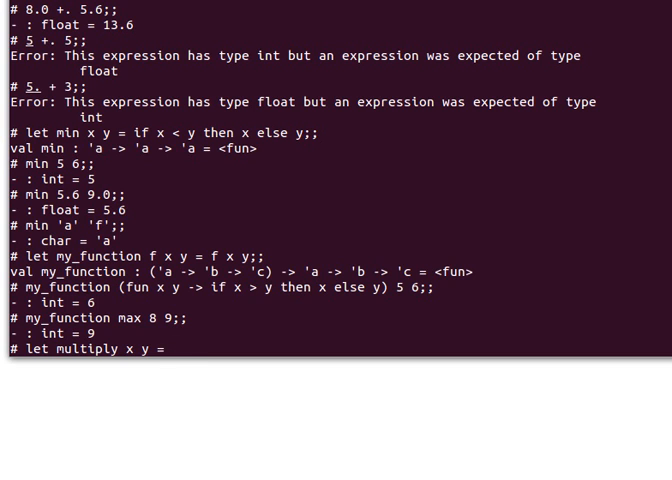
type("x *")
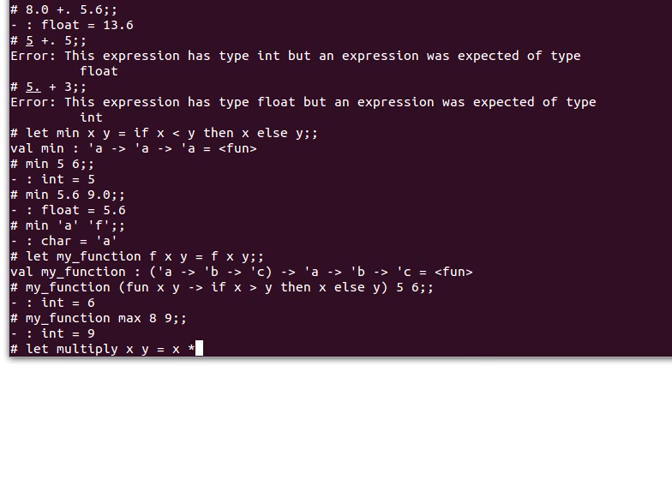
type("y;;")
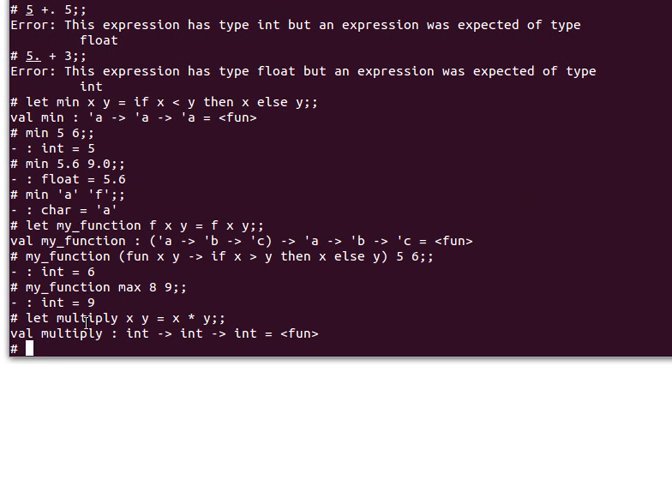
Try multiply 2.5 6.3 (float type error), then multiply 5 6 returning 30.
type("multiply 2.5 6.3;;")
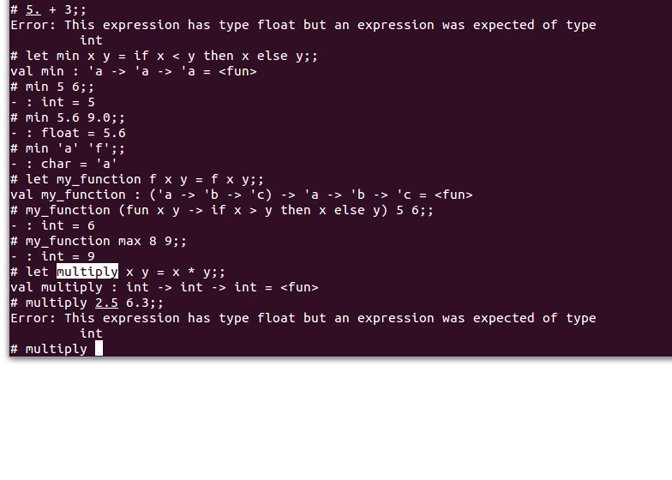
type("5 6;;")
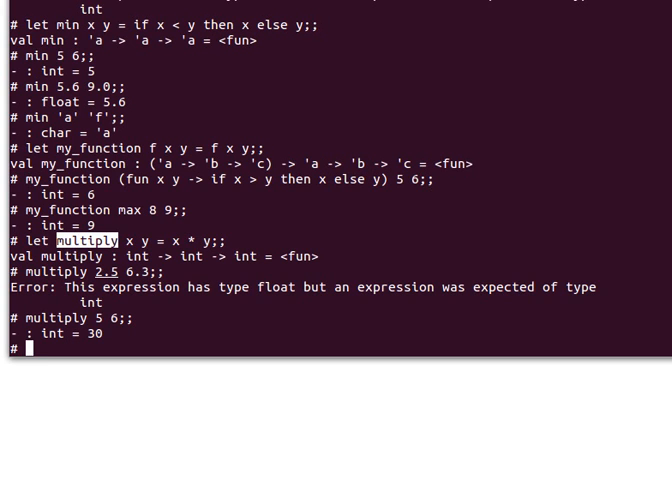
Evaluate (multiply 5) 6;;, getting 30, and highlight the (multiply 5) part.
type("(")
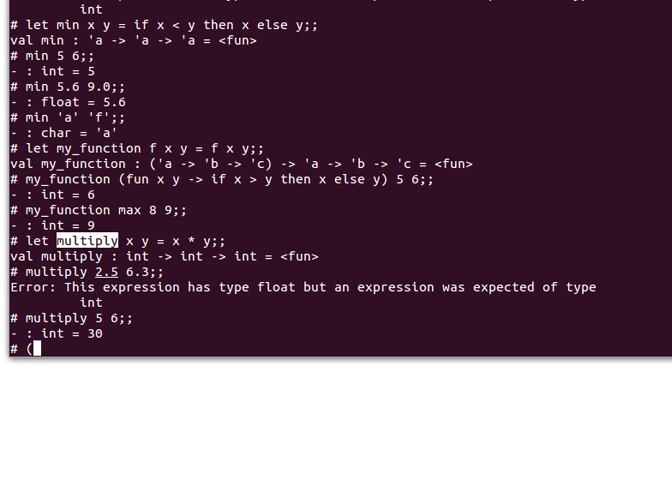
type("multiply")
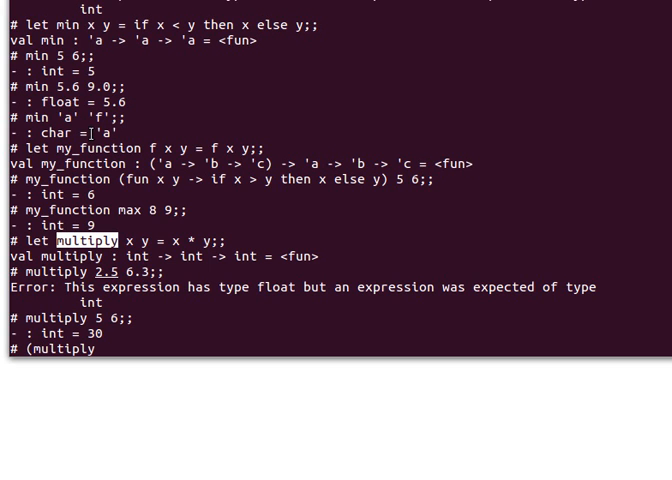
type("5")
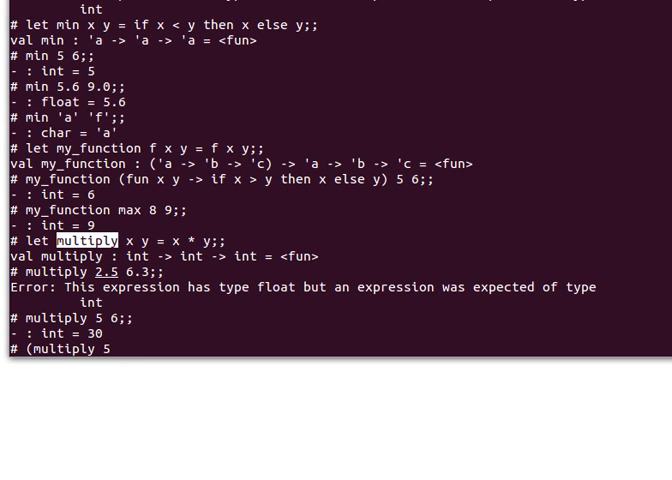
type(")")
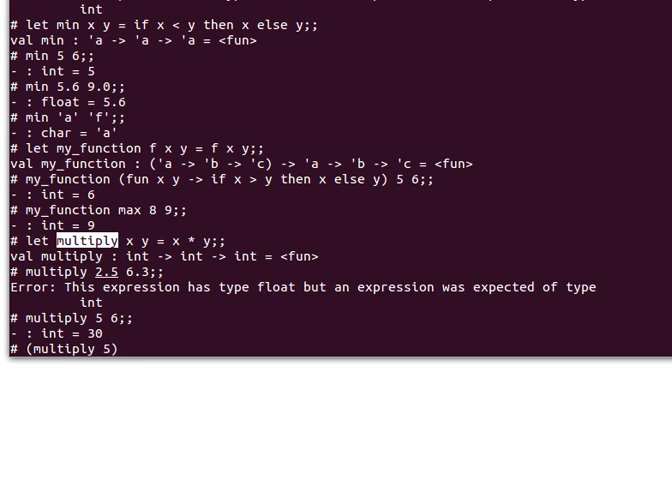
type("6;;")
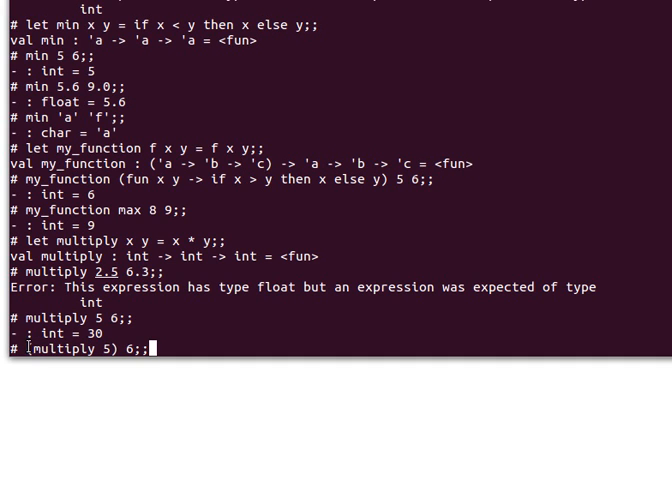
double_click(65, 348)
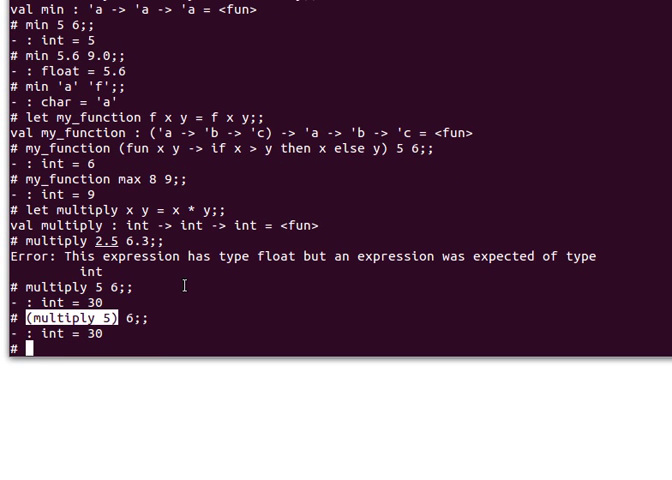
Bind let multiply5 = multiply 5, a partially applied int -> int function.
type("let")
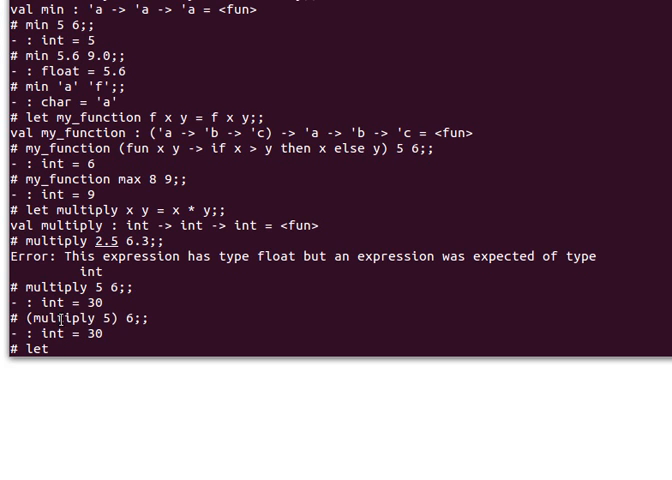
type("multiply5 =")
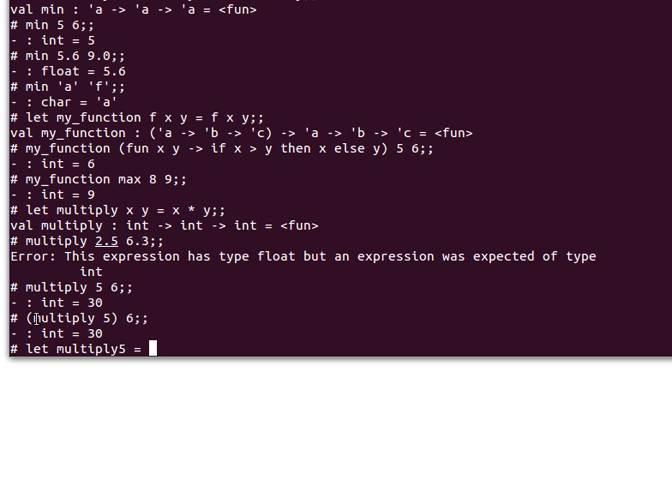
type("multiply 5")
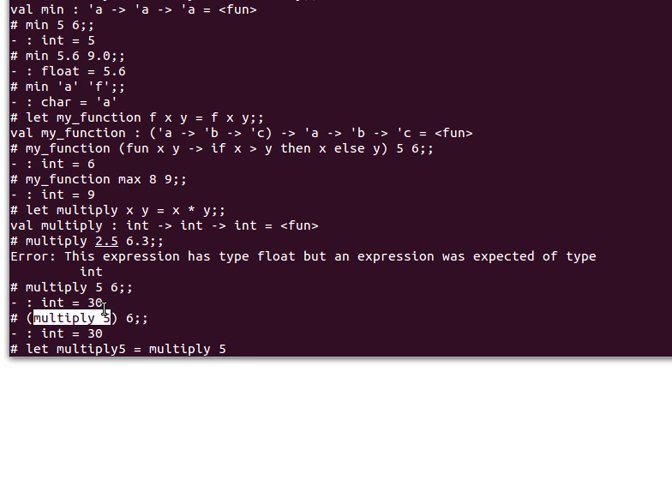
key("Return")
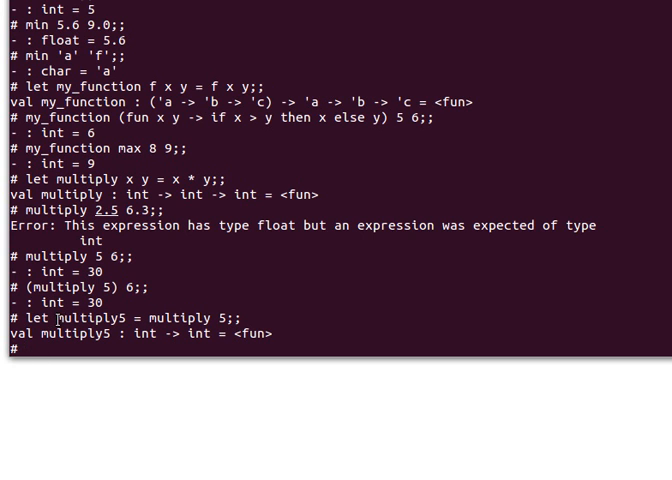
Evaluate multiply5 6;;, which returns int = 30.
type("multiply5")
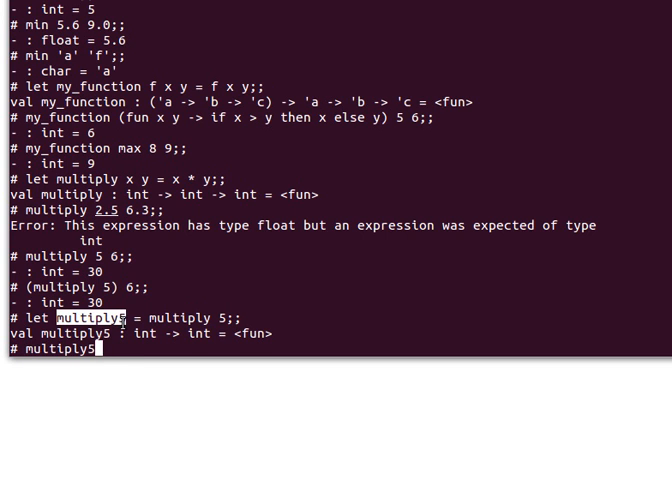
type("6;;")
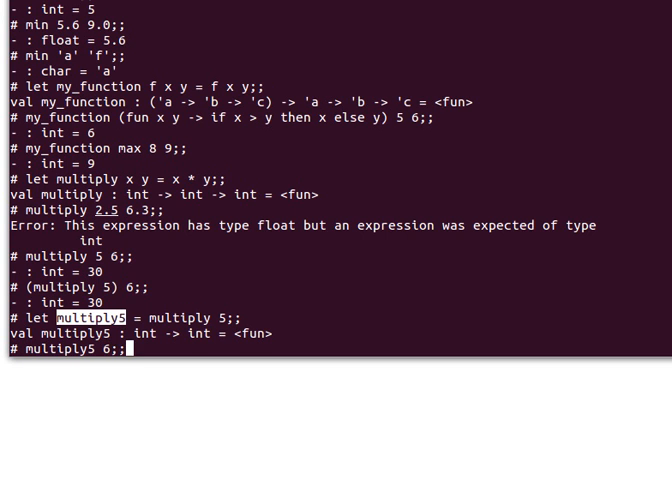
key("Return")
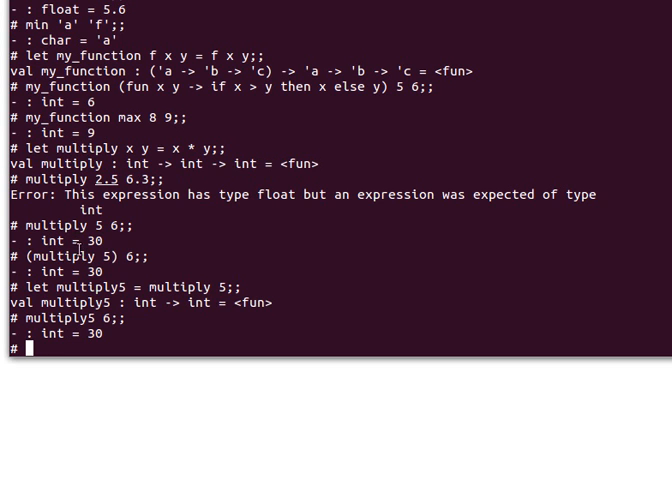
mouse_move(140, 241)
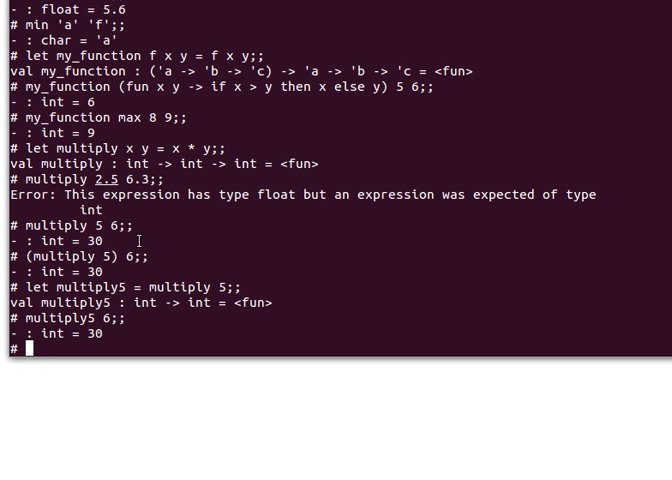
mouse_move(142, 268)
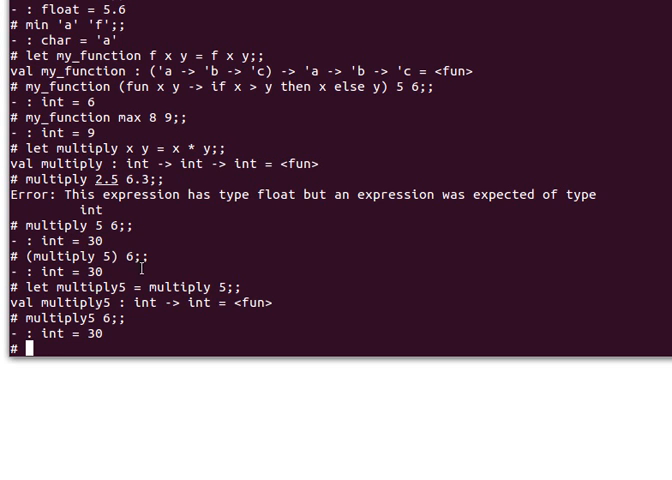